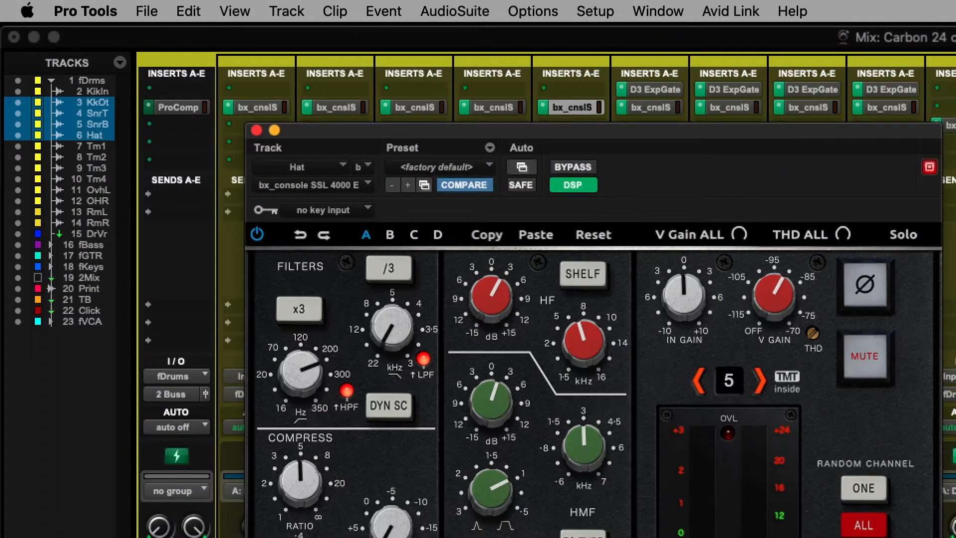
# Close the Hat track's bx_console SSL 4000 E plugin and show the bass folder's tracks instead of drums.
pyautogui.click(92, 146)
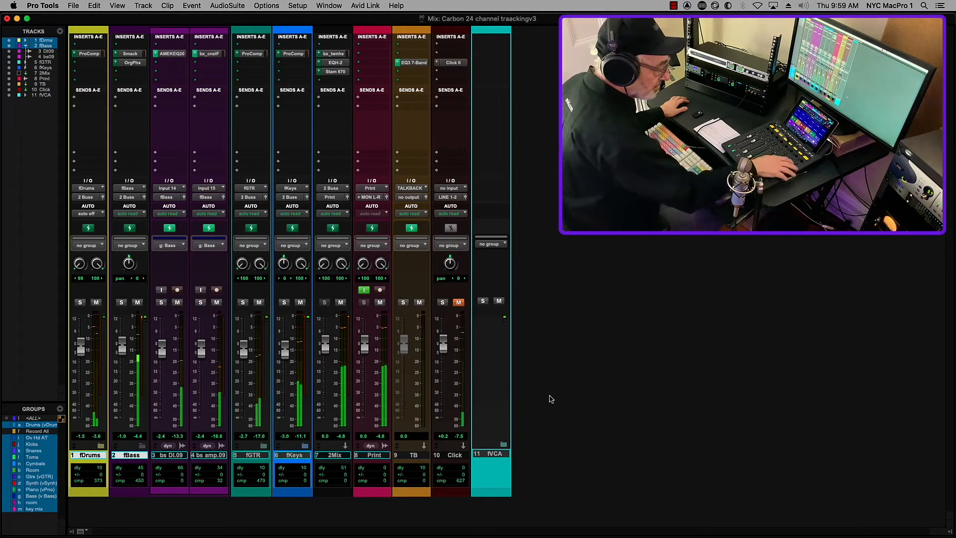
# Inspect bx_console Focusrite on bs amp.09 and AMEK EQ 200 on bs DI.09, then expand fKeys.
pyautogui.click(121, 302)
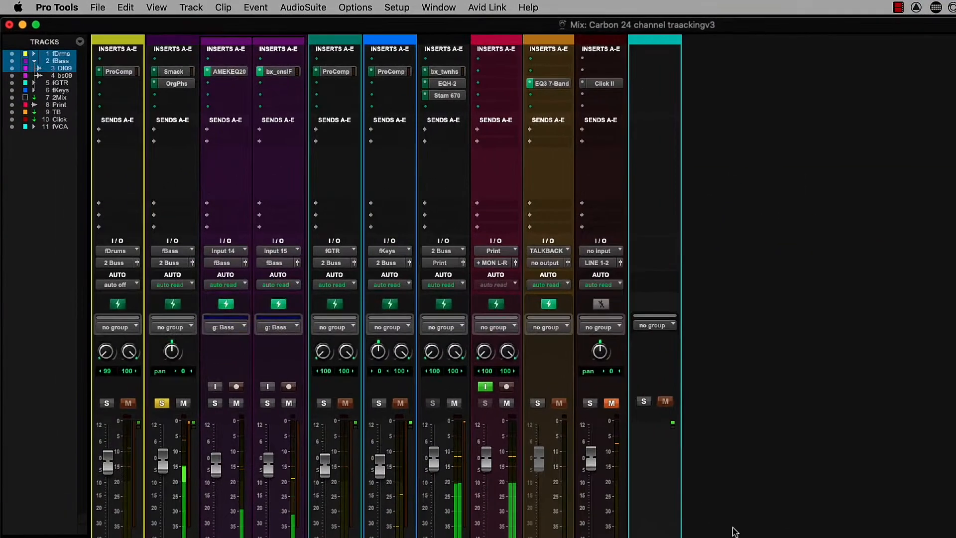
pyautogui.click(228, 71)
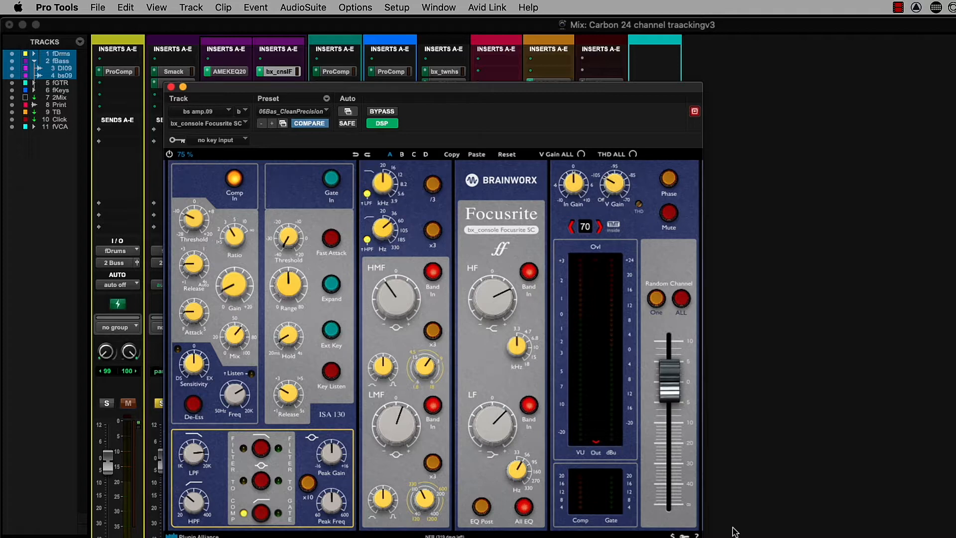
pyautogui.click(170, 86)
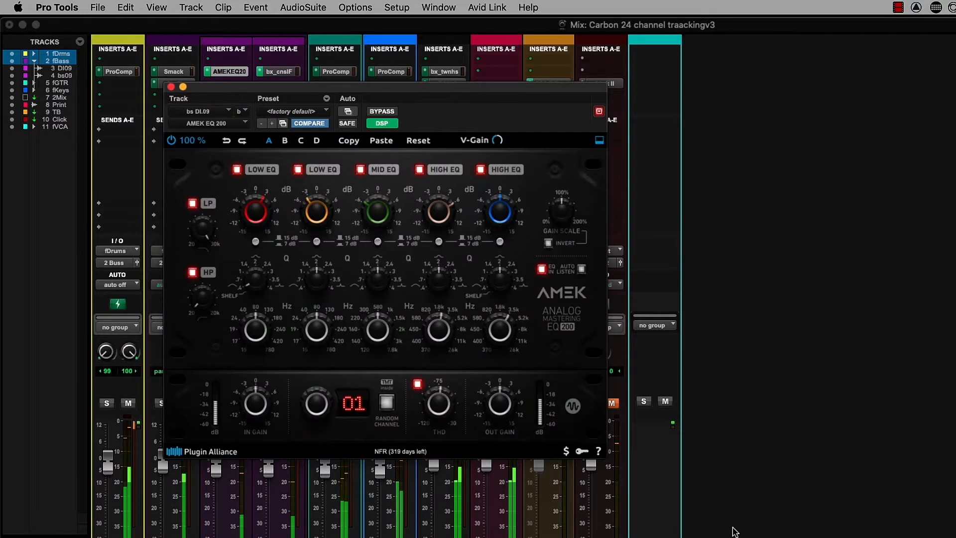
pyautogui.click(170, 87)
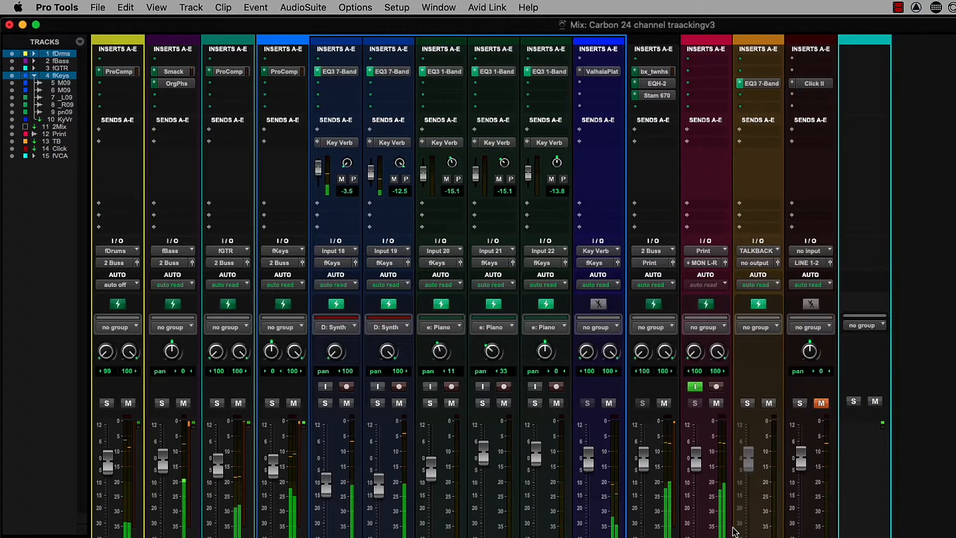
# View the EQ3 7-Band on Mixer_L.09, then collapse fKeys and expand fGTR.
pyautogui.click(337, 71)
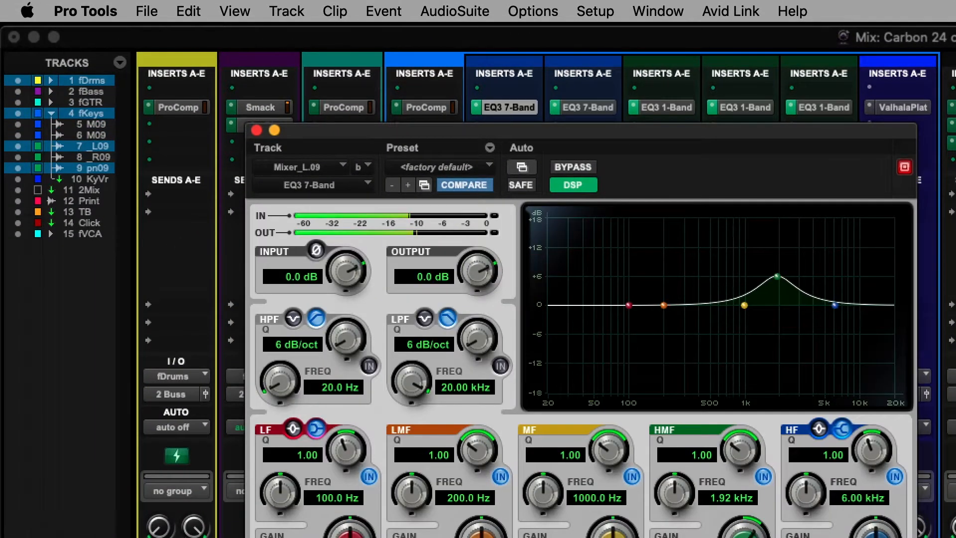
pyautogui.click(255, 131)
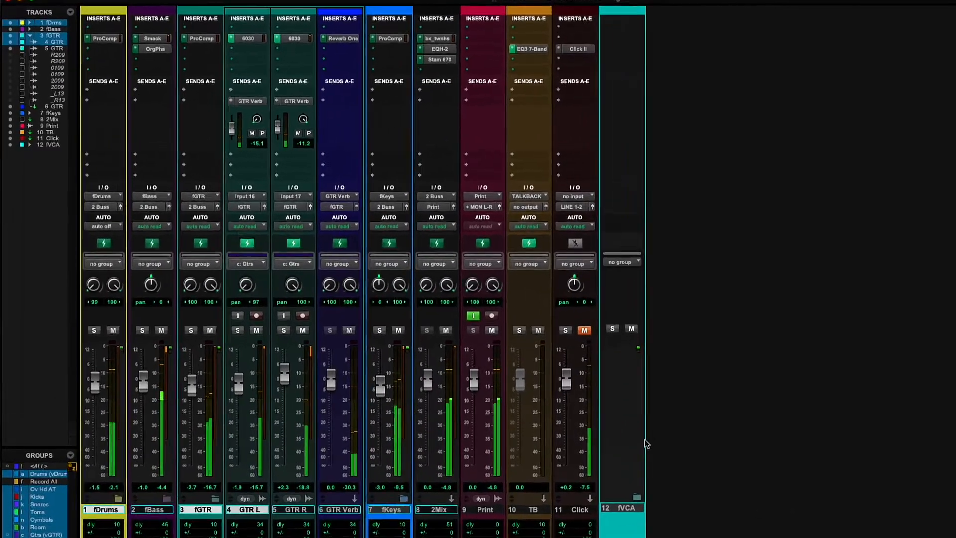
# Inspect the Pro Compressor on fGTR, close it, and expand all folders.
pyautogui.click(248, 38)
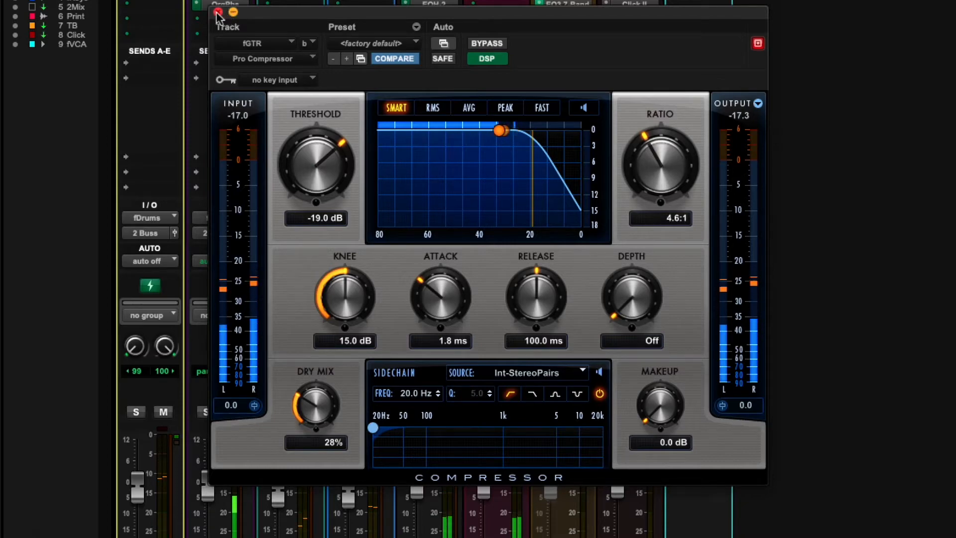
pyautogui.moveTo(500, 130); pyautogui.dragTo(451, 130)
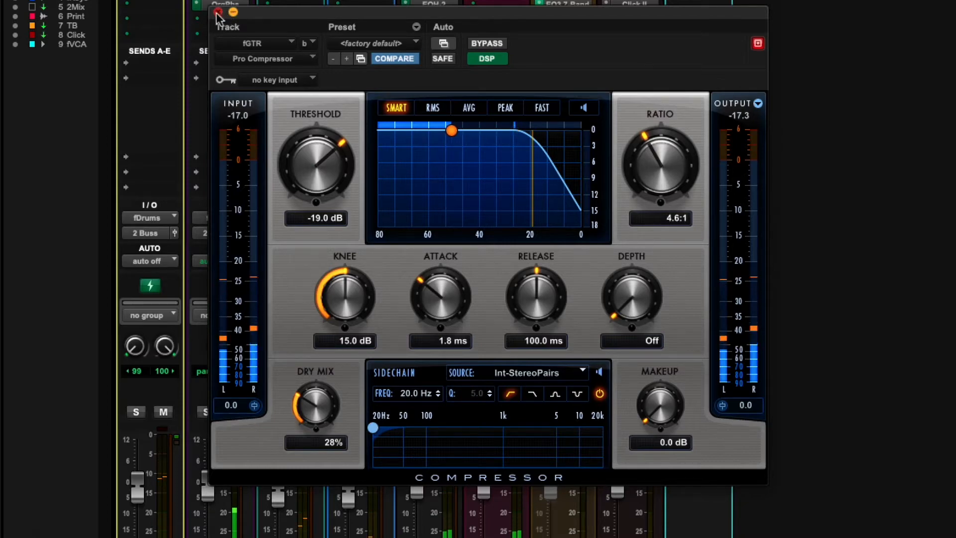
pyautogui.click(214, 15)
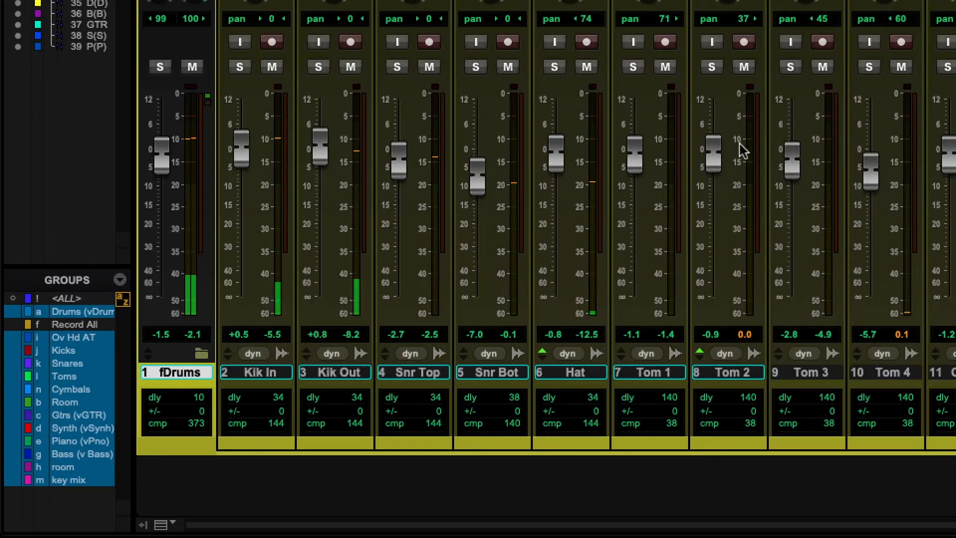
# Scroll the mixer and collapse all folders down to the nine main tracks.
pyautogui.hscroll(3)
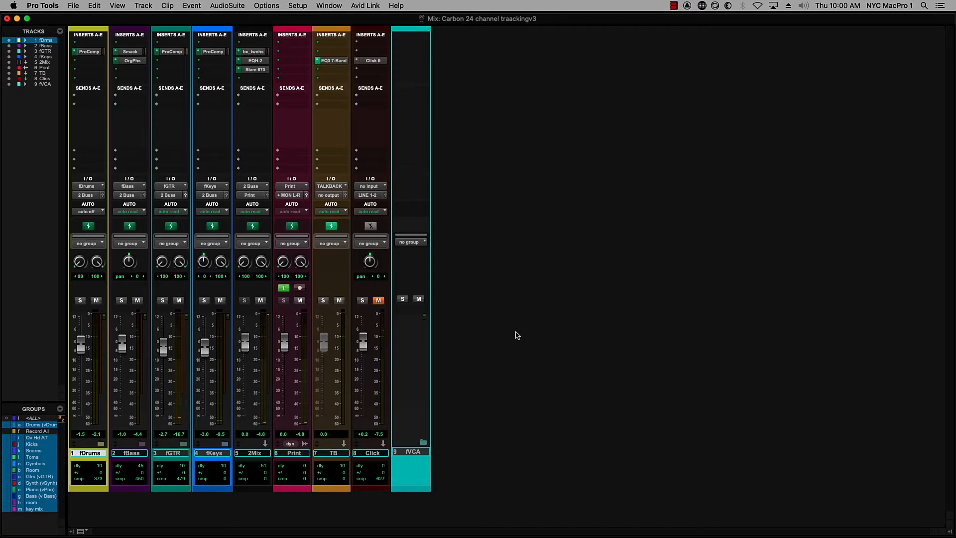
# Open I/O Setup from the Setup menu, showing the Carbon's mono inputs on the Input tab.
pyautogui.click(298, 6)
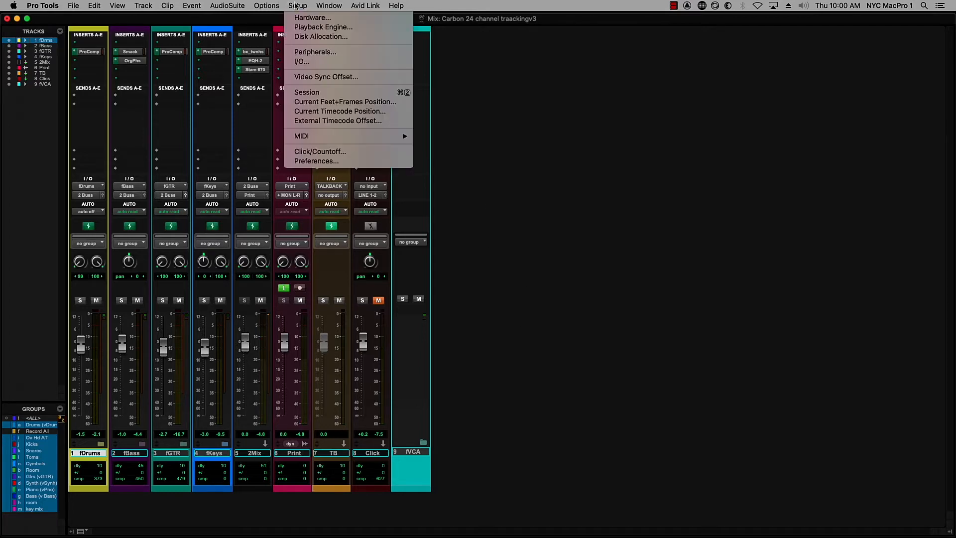
pyautogui.click(301, 61)
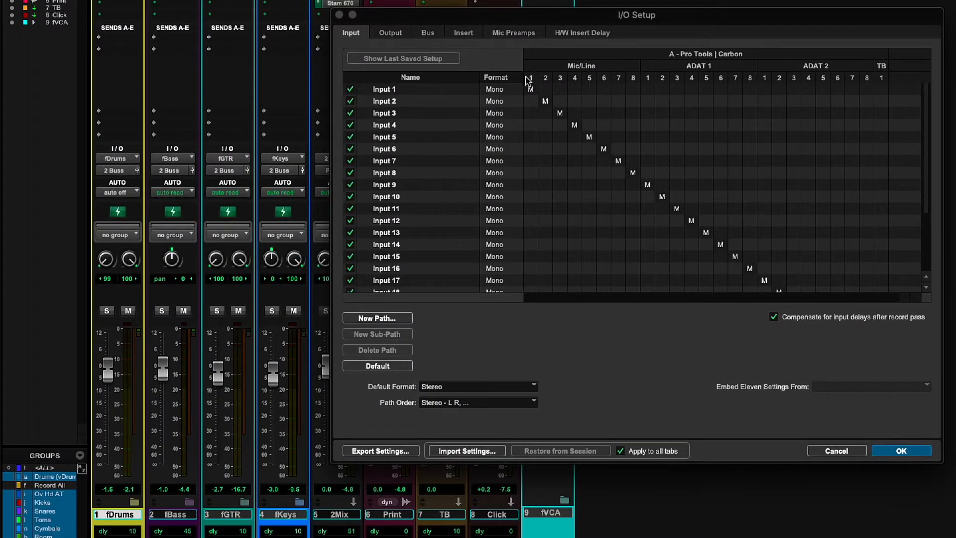
pyautogui.moveTo(614, 68)
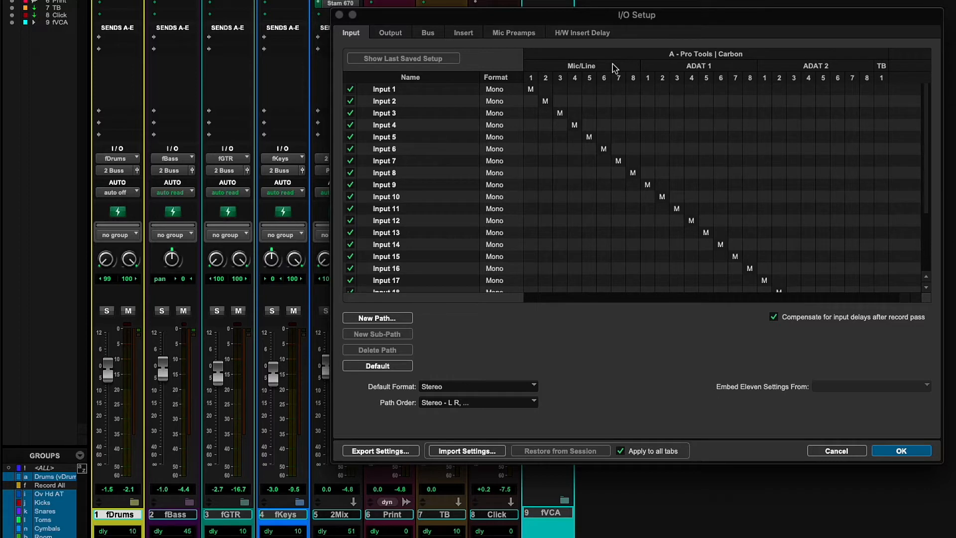
pyautogui.moveTo(691, 73)
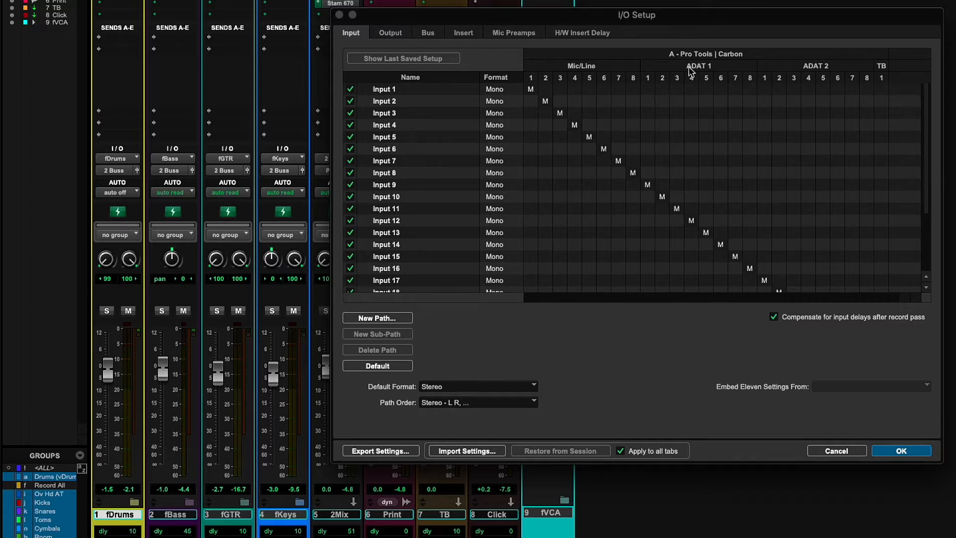
pyautogui.moveTo(822, 69)
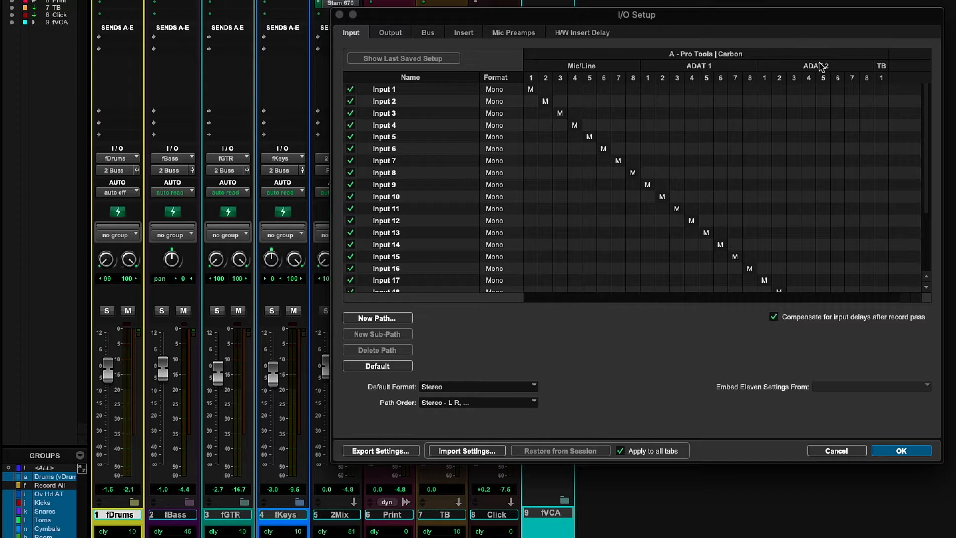
pyautogui.moveTo(521, 148)
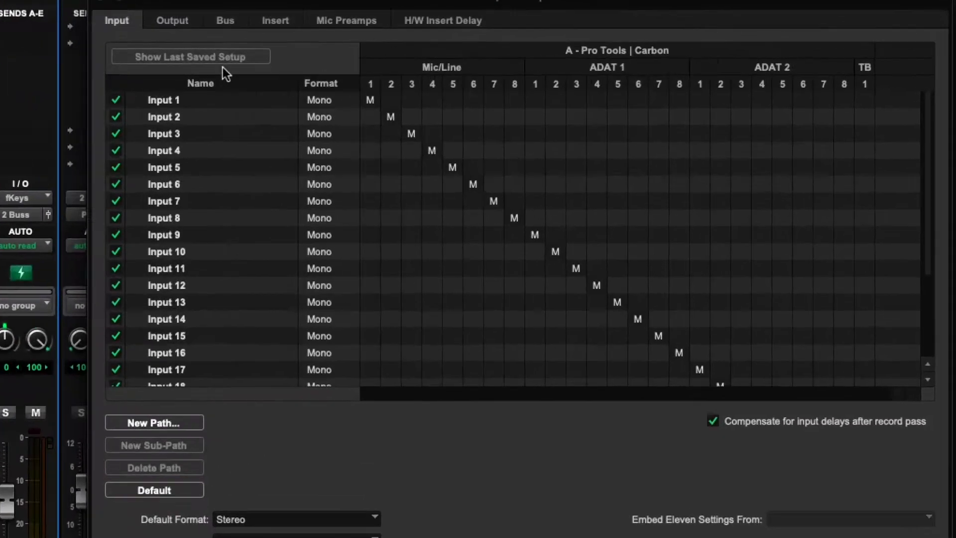
# Show the Output tab with the MON L-R, line, headphone and ADAT output paths.
pyautogui.click(171, 20)
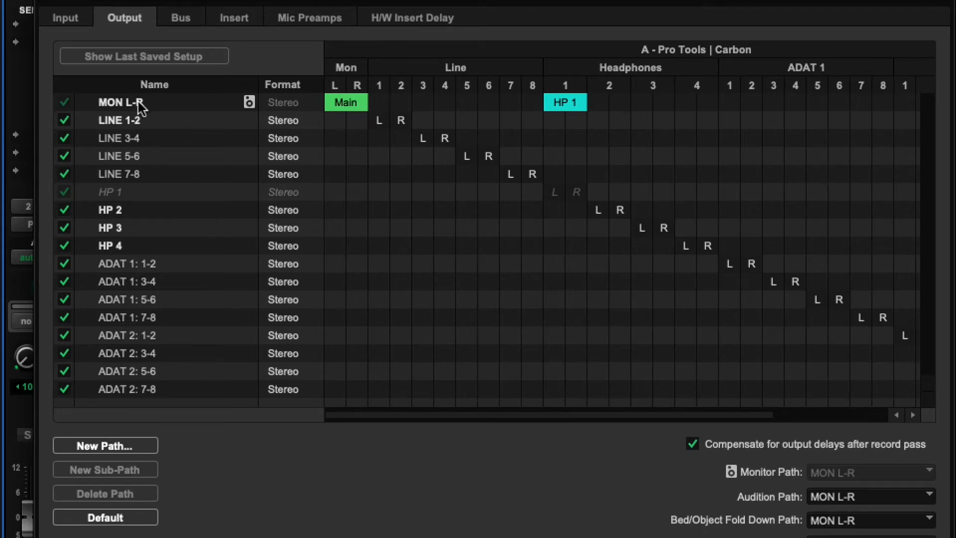
pyautogui.moveTo(170, 169)
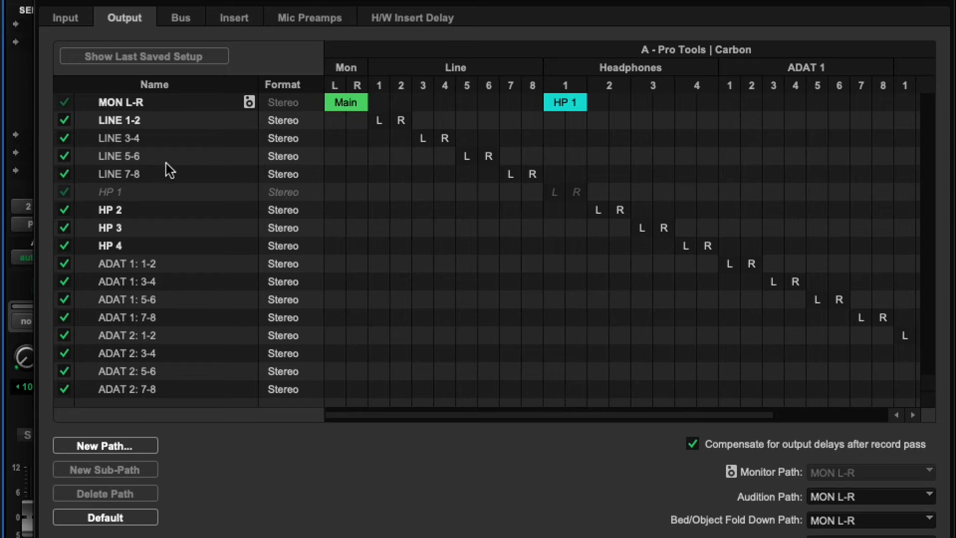
pyautogui.moveTo(185, 176)
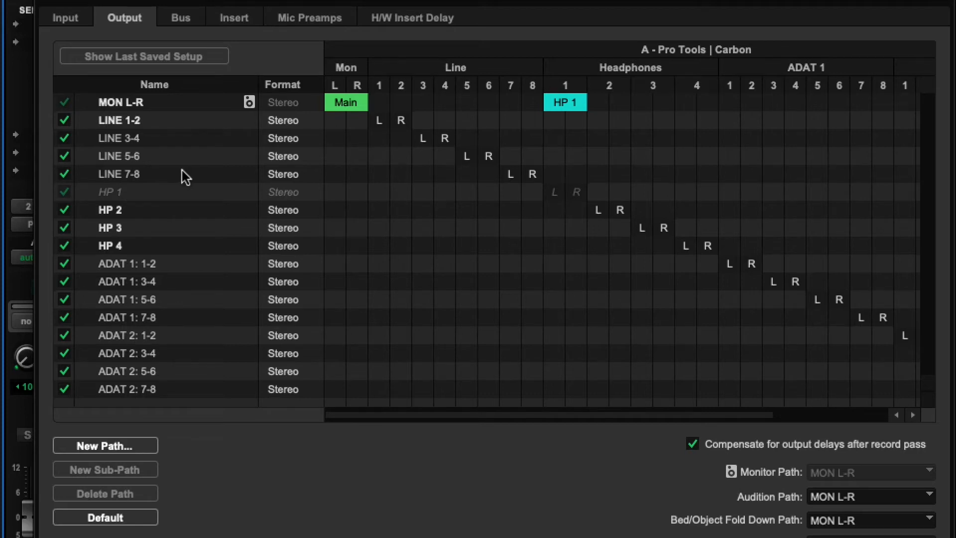
pyautogui.moveTo(172, 141)
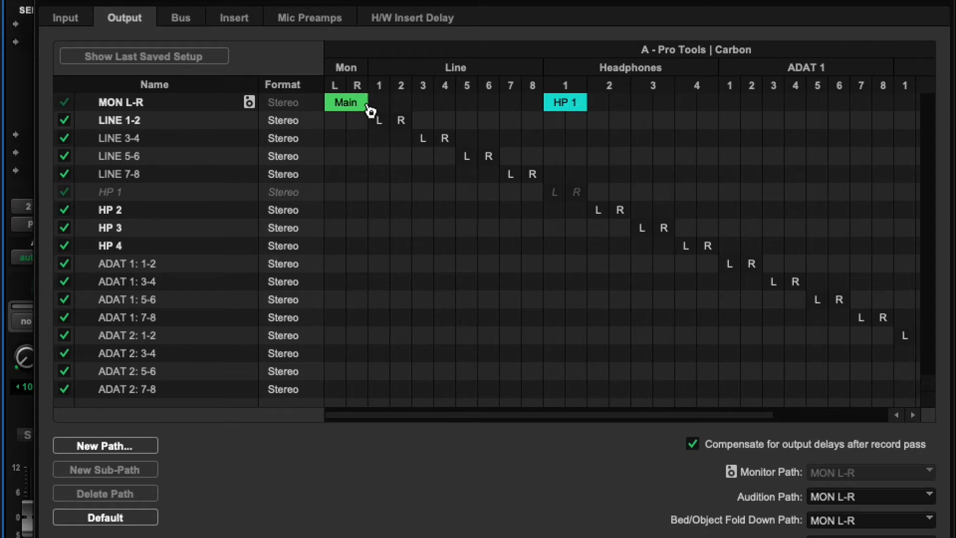
pyautogui.moveTo(577, 114)
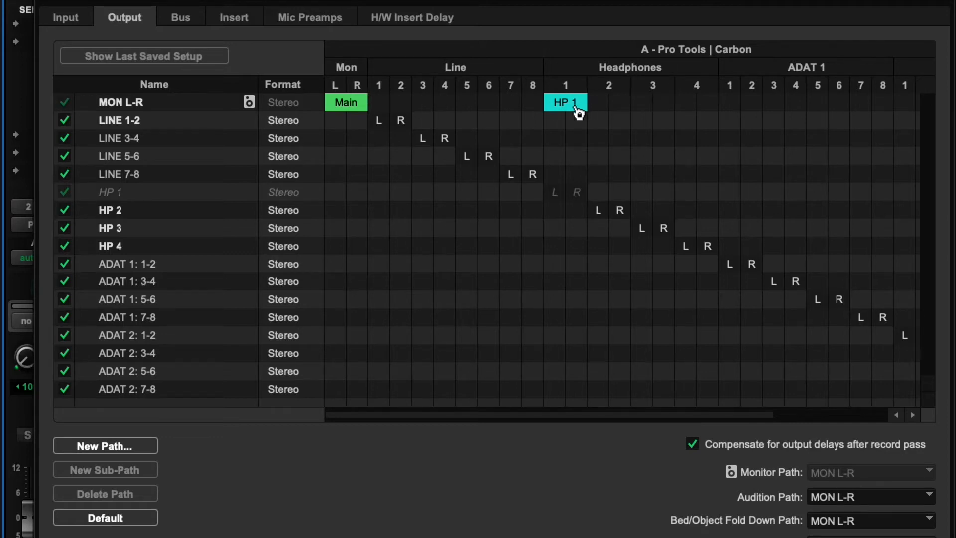
pyautogui.moveTo(174, 235)
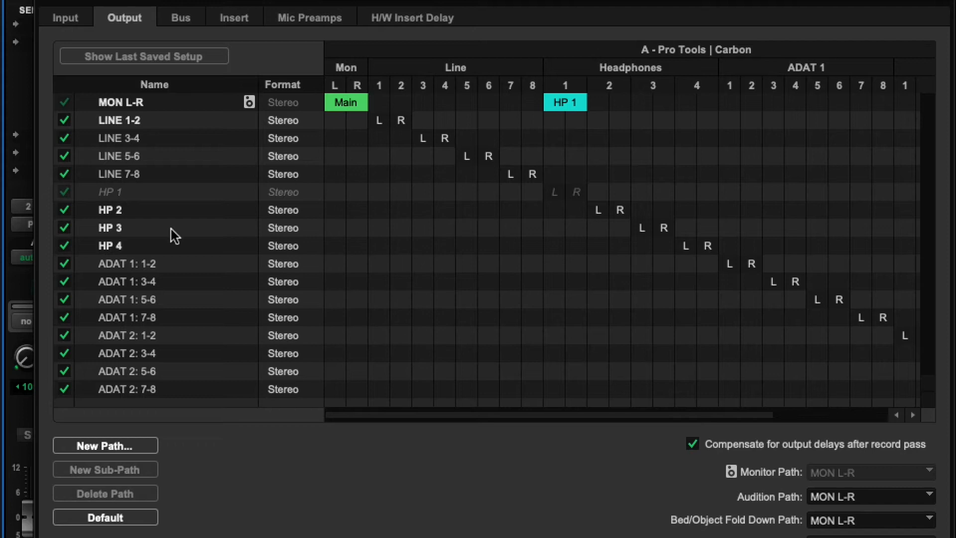
pyautogui.moveTo(207, 250)
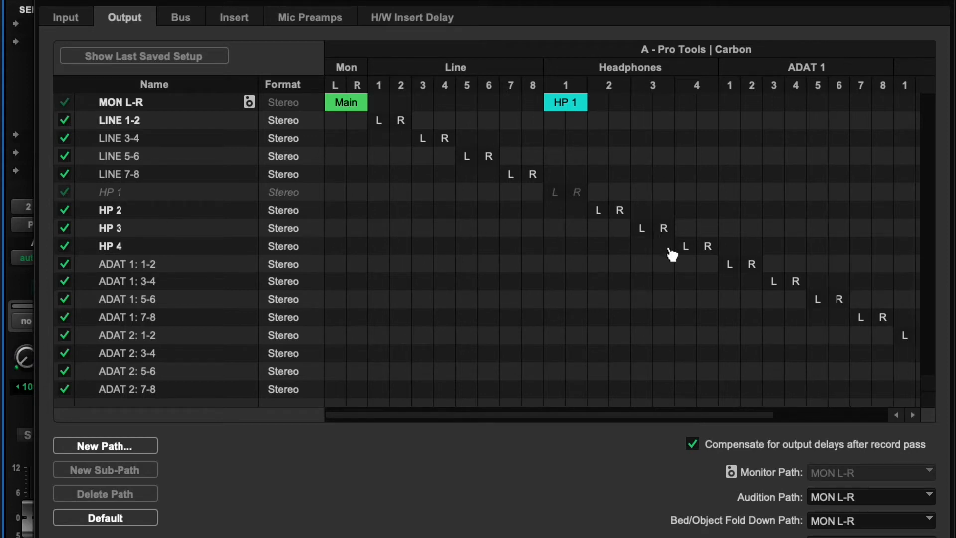
# Display the Insert tab listing the Carbon's line, ADAT and Stam 670 insert paths.
pyautogui.click(234, 17)
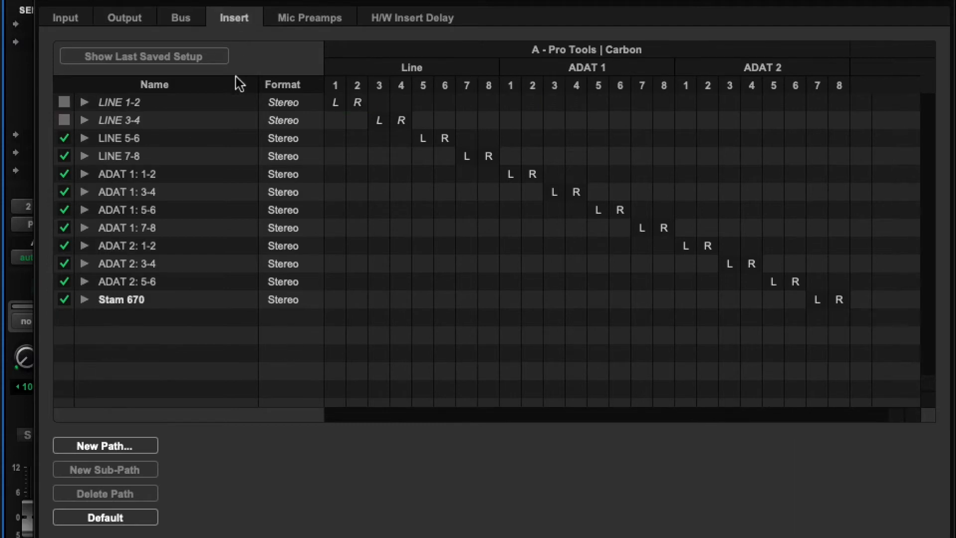
pyautogui.moveTo(147, 319)
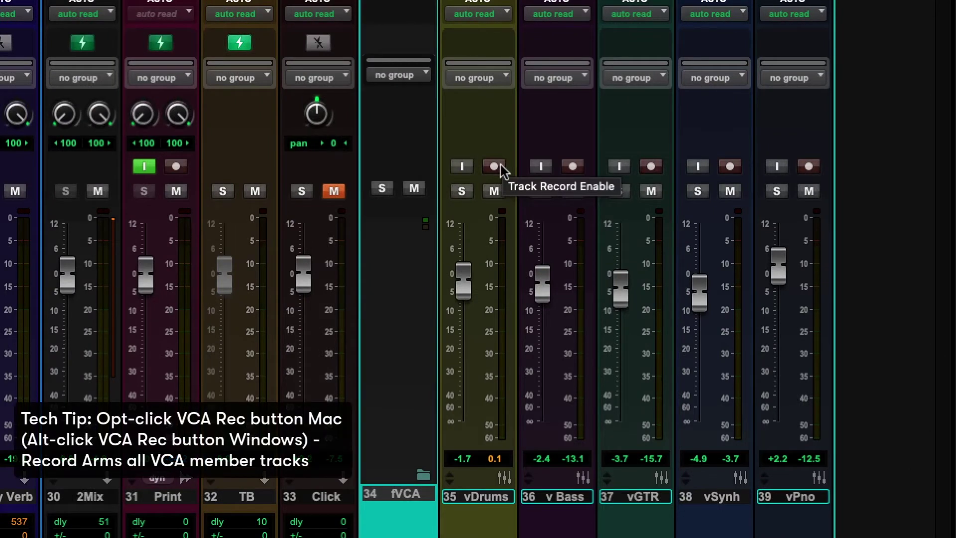
# Record-arm all member tracks of the drums VCA and another VCA.
pyautogui.click(492, 166)
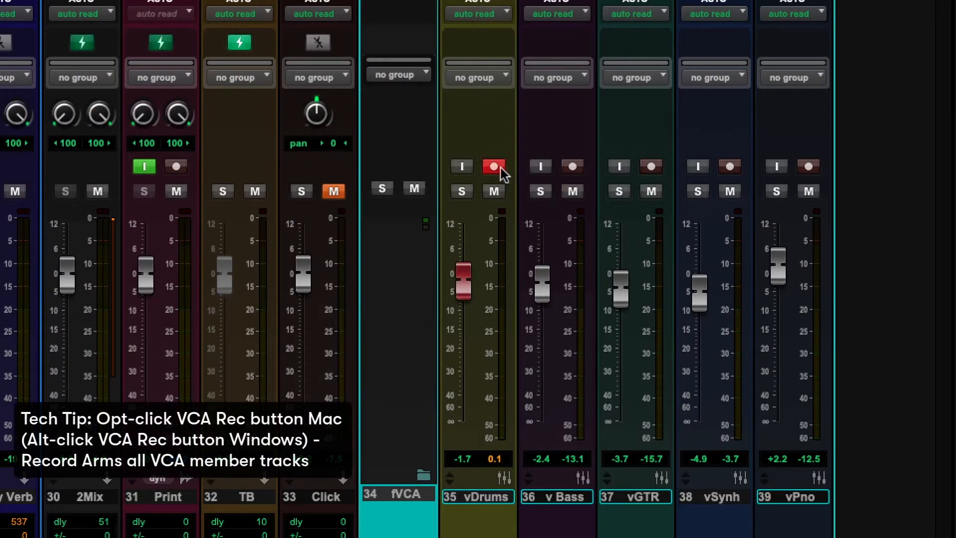
pyautogui.click(572, 166)
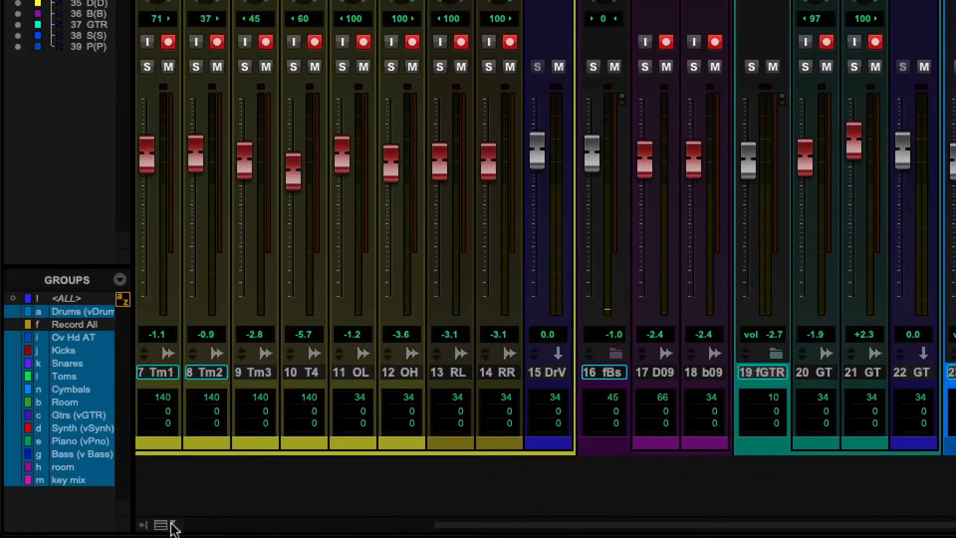
pyautogui.click(162, 525)
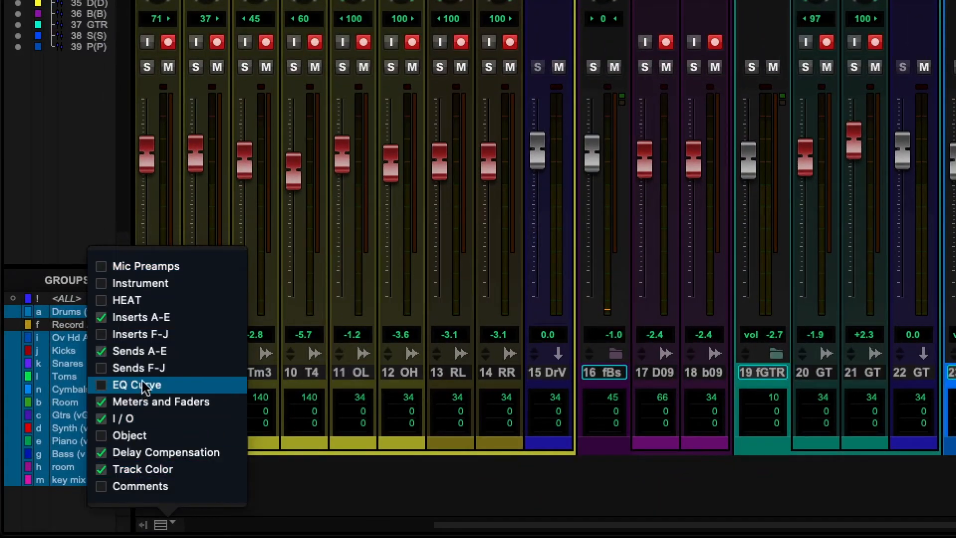
# Enable Sends F-J so the HP 2 to HP 4 cue send faders appear.
pyautogui.click(101, 384)
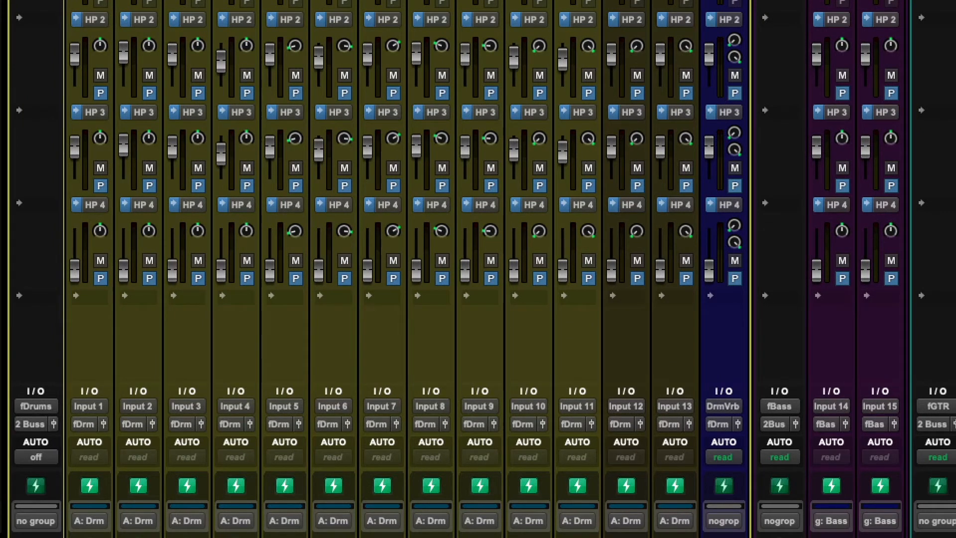
pyautogui.moveTo(397, 293)
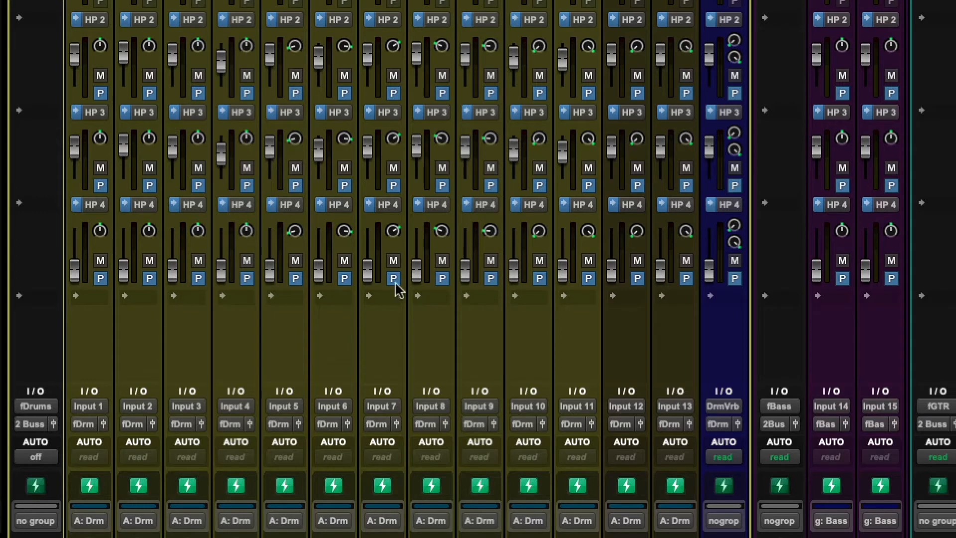
pyautogui.scroll(-3)
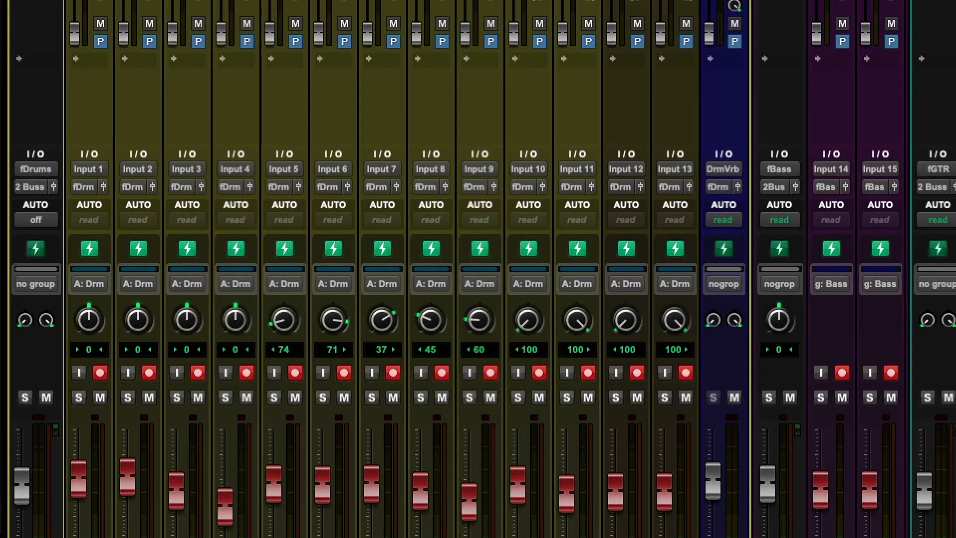
pyautogui.moveTo(299, 220)
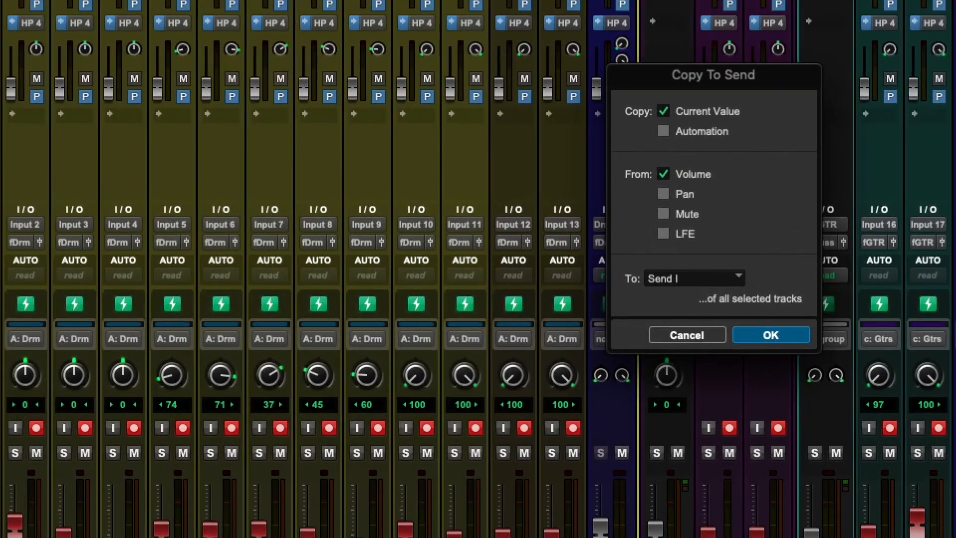
pyautogui.moveTo(739, 187)
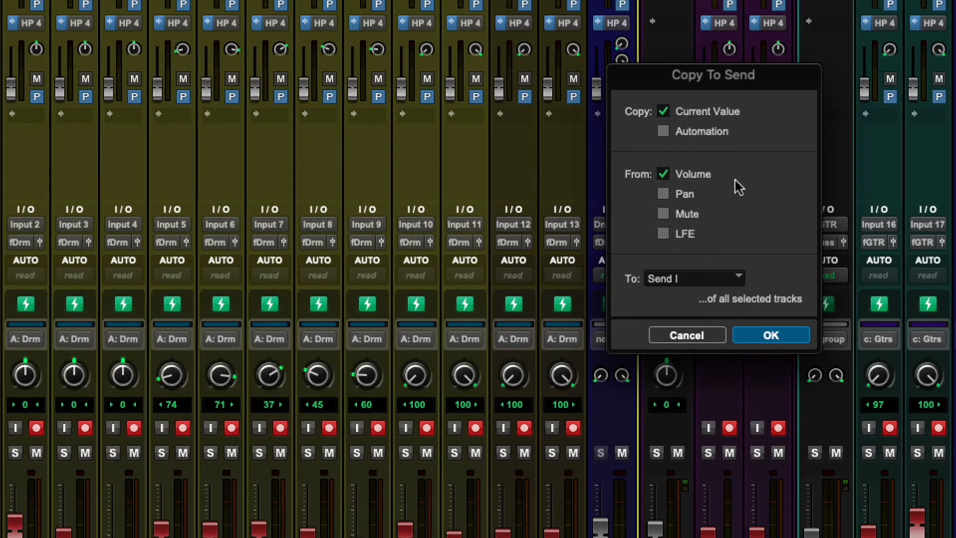
pyautogui.moveTo(666, 300)
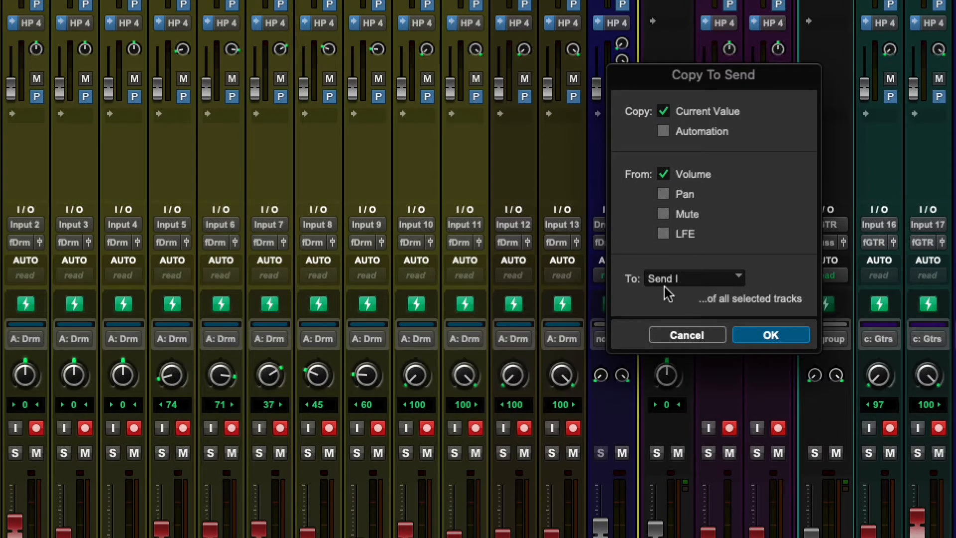
pyautogui.moveTo(102, 97)
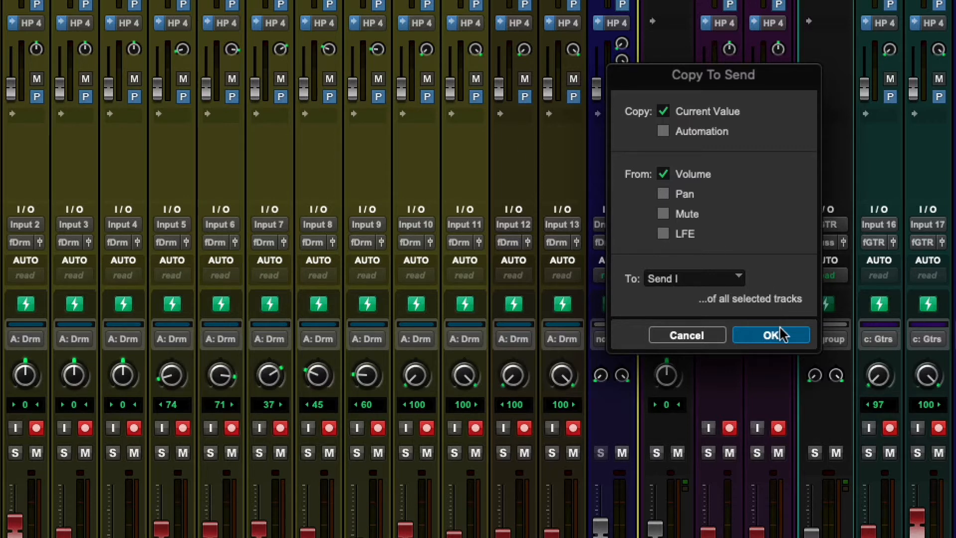
# Confirm copying the selected tracks' current fader volumes to their Send I headphone cues.
pyautogui.click(771, 335)
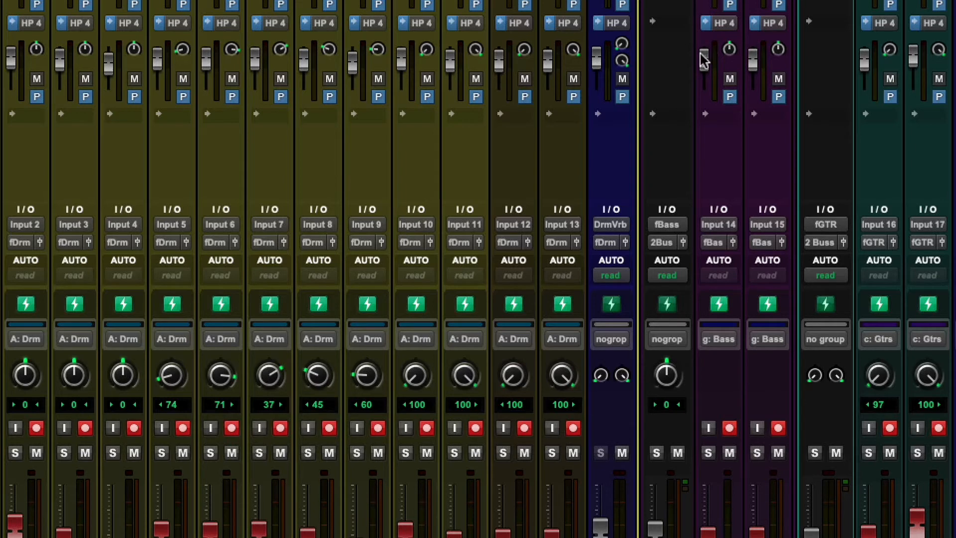
pyautogui.moveTo(15, 59)
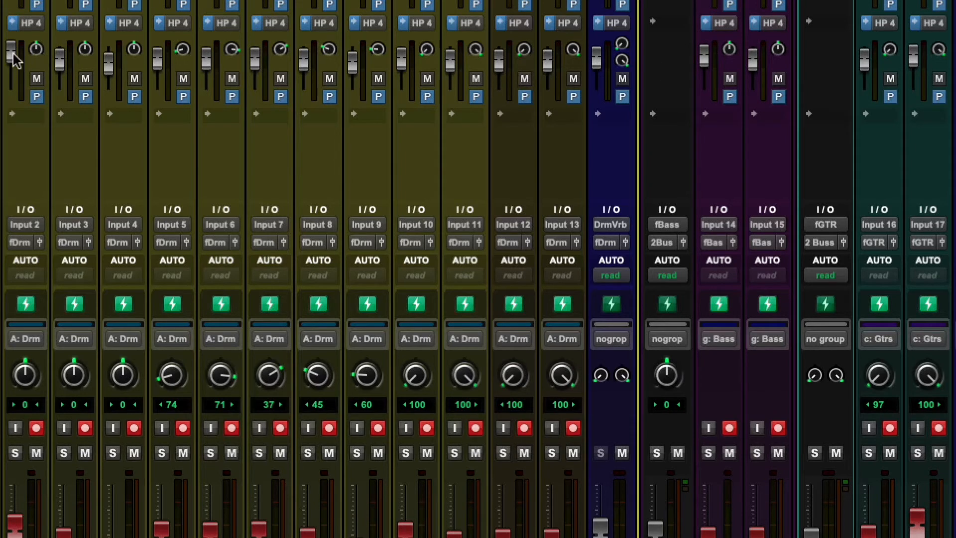
pyautogui.moveTo(117, 69)
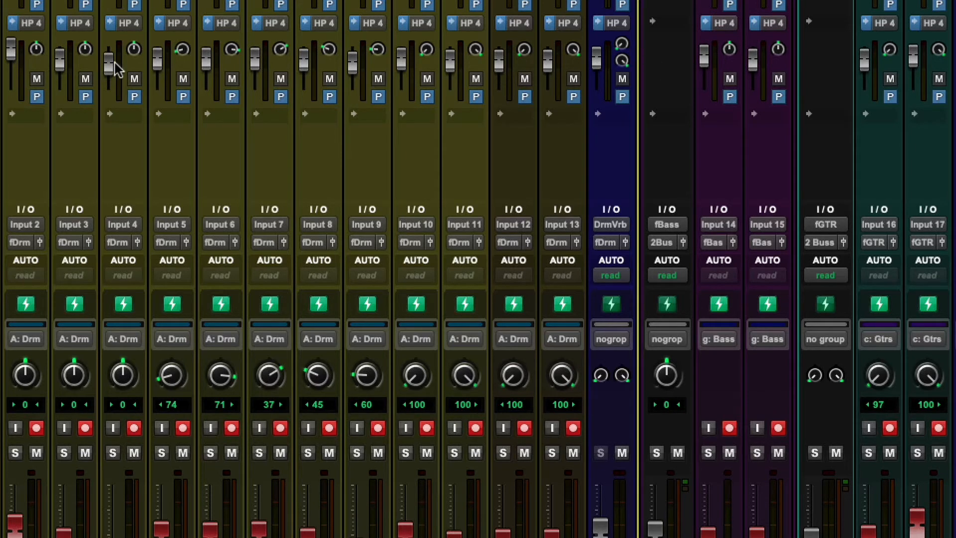
pyautogui.moveTo(112, 57)
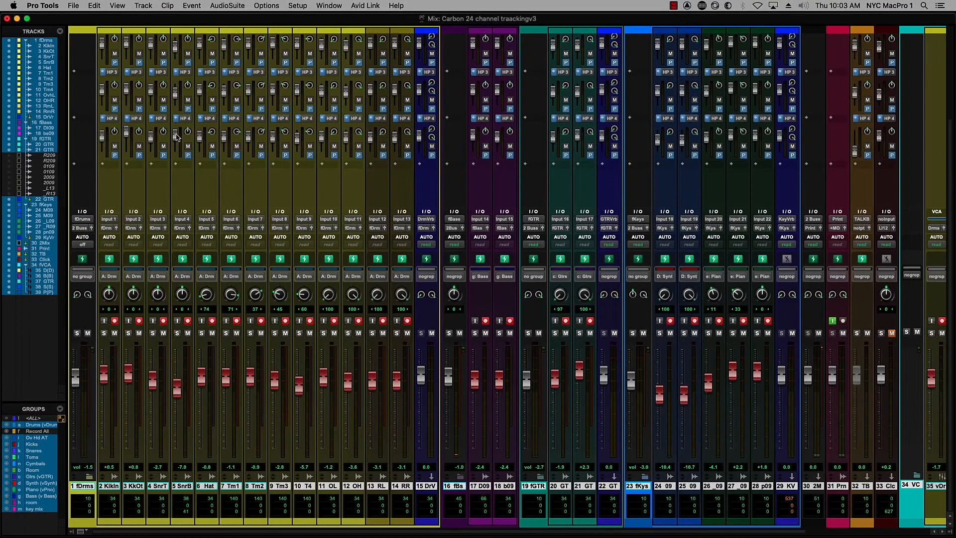
pyautogui.moveTo(156, 327)
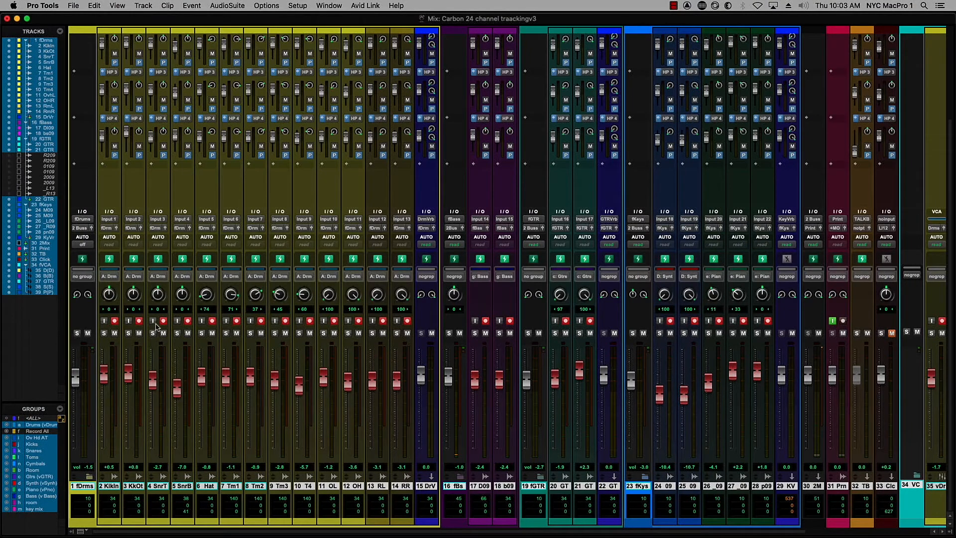
pyautogui.moveTo(323, 327)
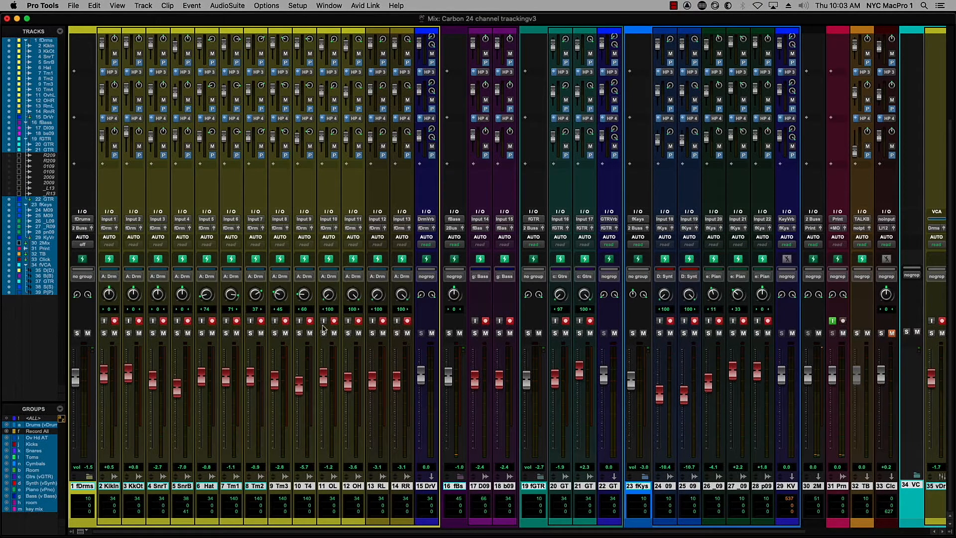
pyautogui.moveTo(411, 347)
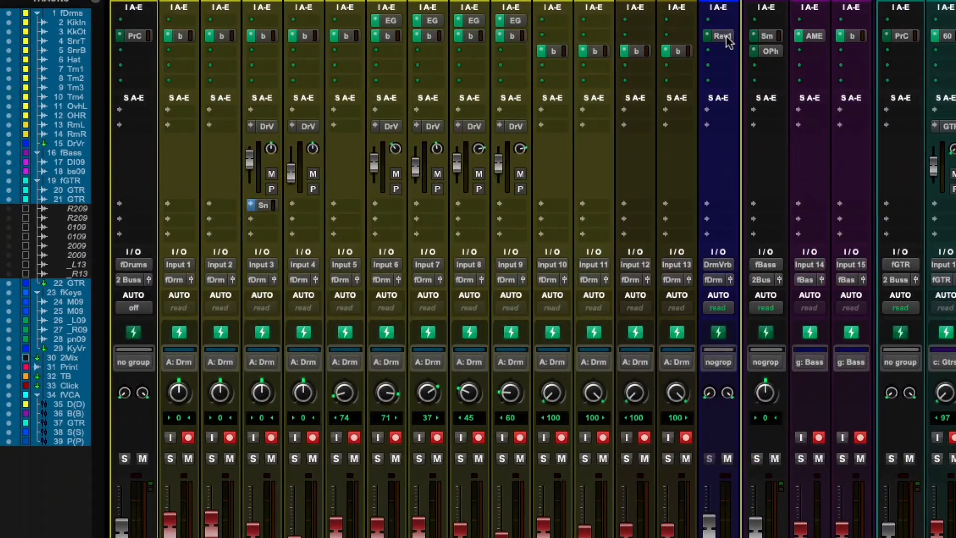
pyautogui.moveTo(721, 44)
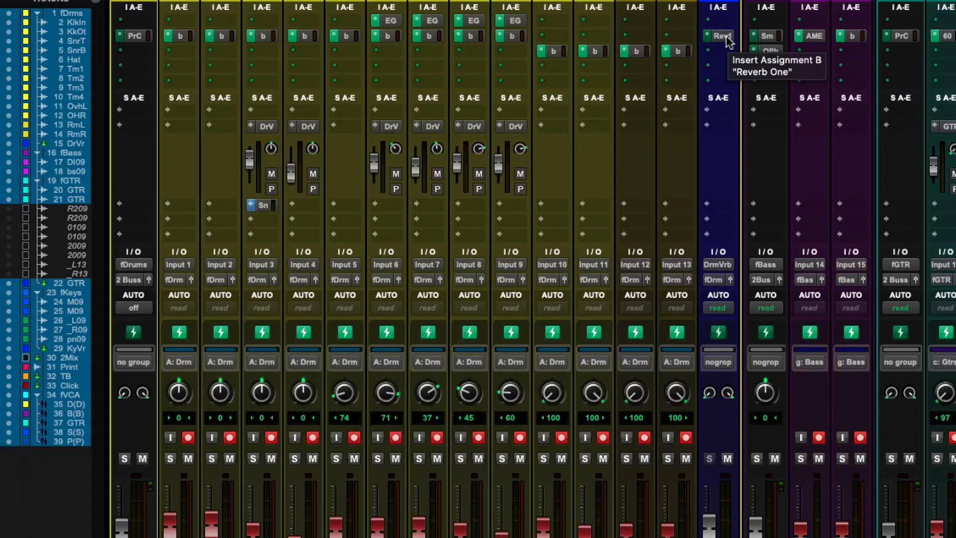
pyautogui.click(719, 36)
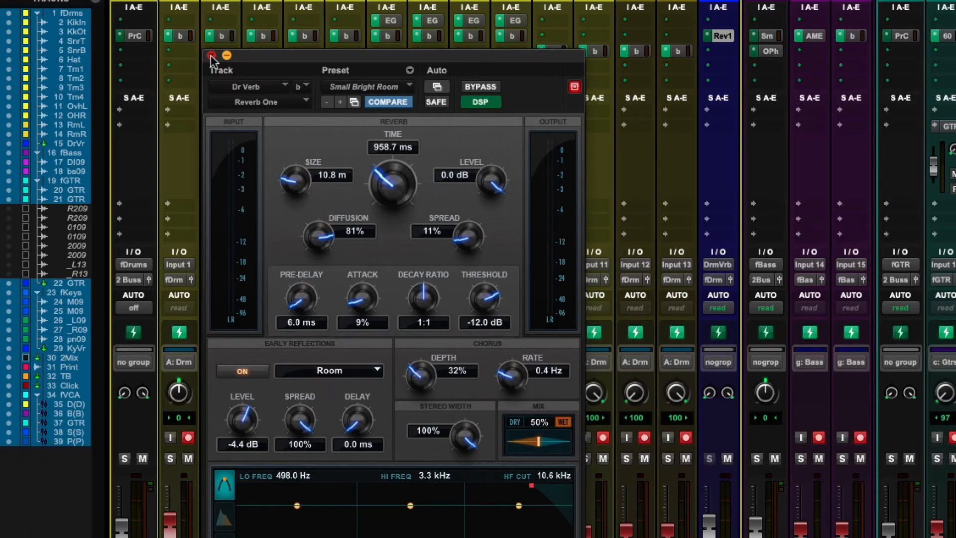
pyautogui.click(210, 55)
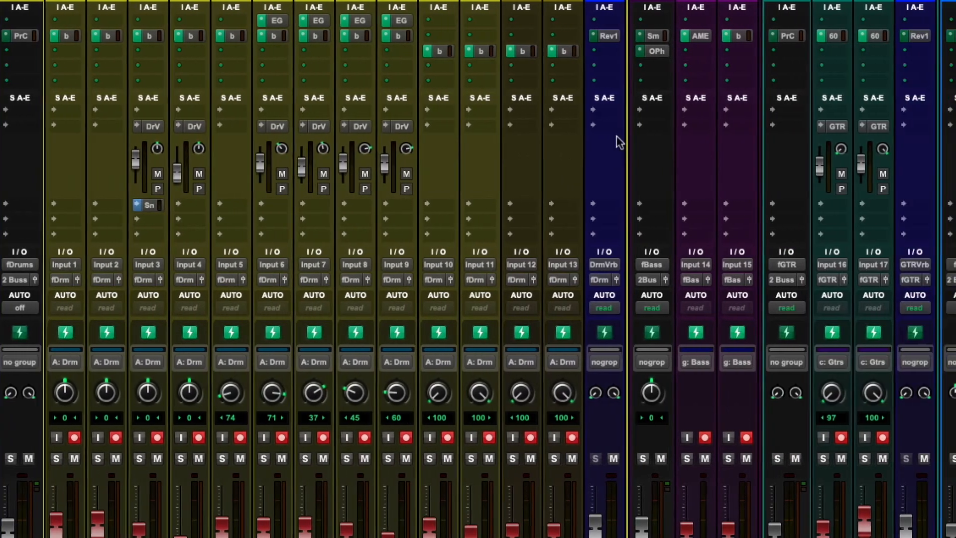
pyautogui.hscroll(3)
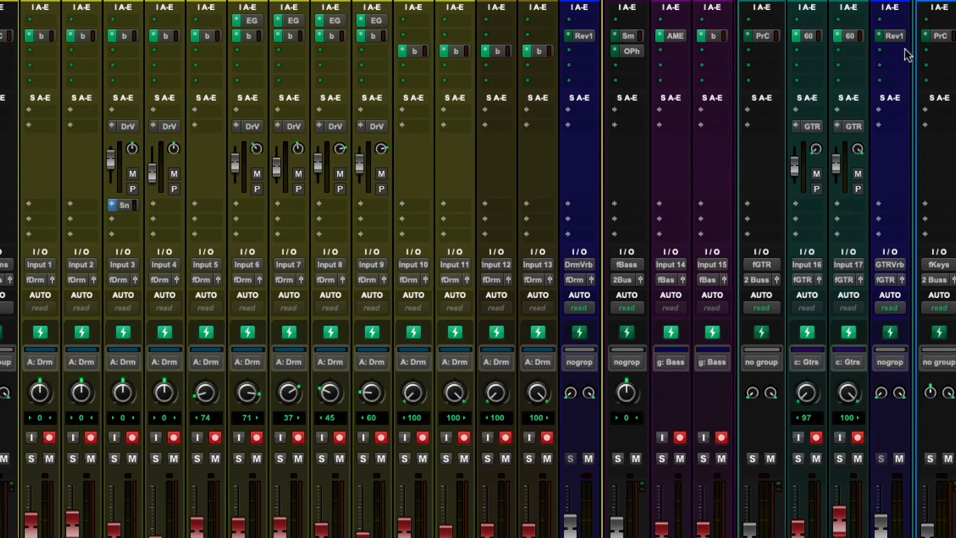
pyautogui.click(892, 36)
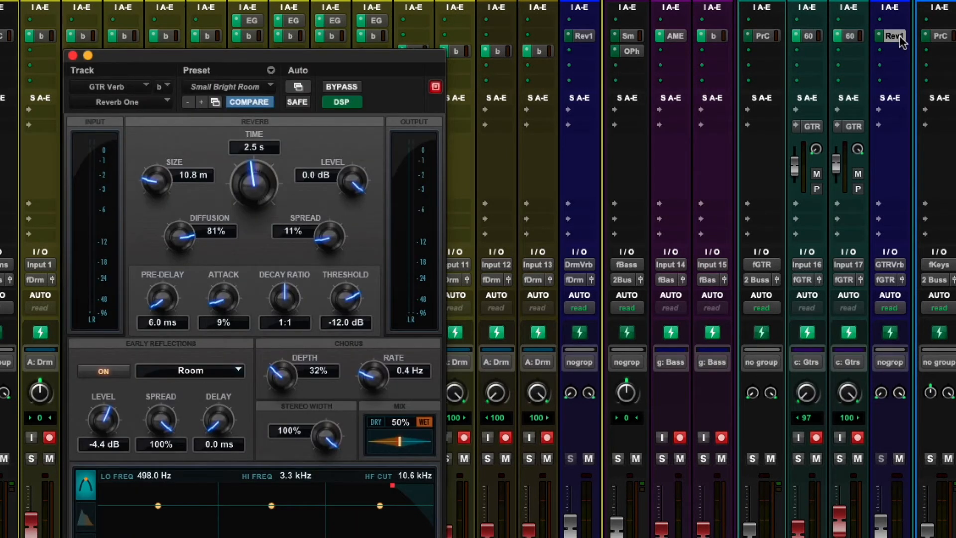
pyautogui.moveTo(64, 68)
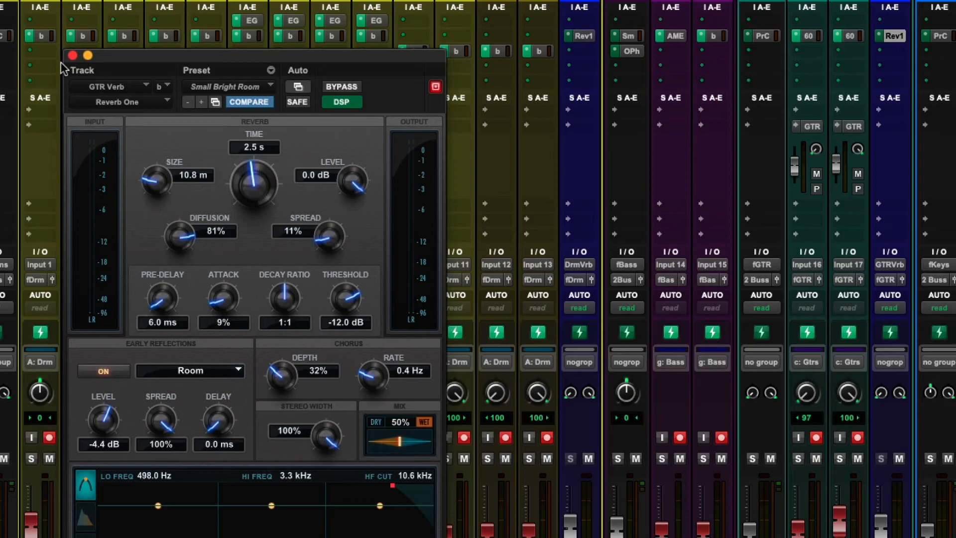
pyautogui.click(73, 55)
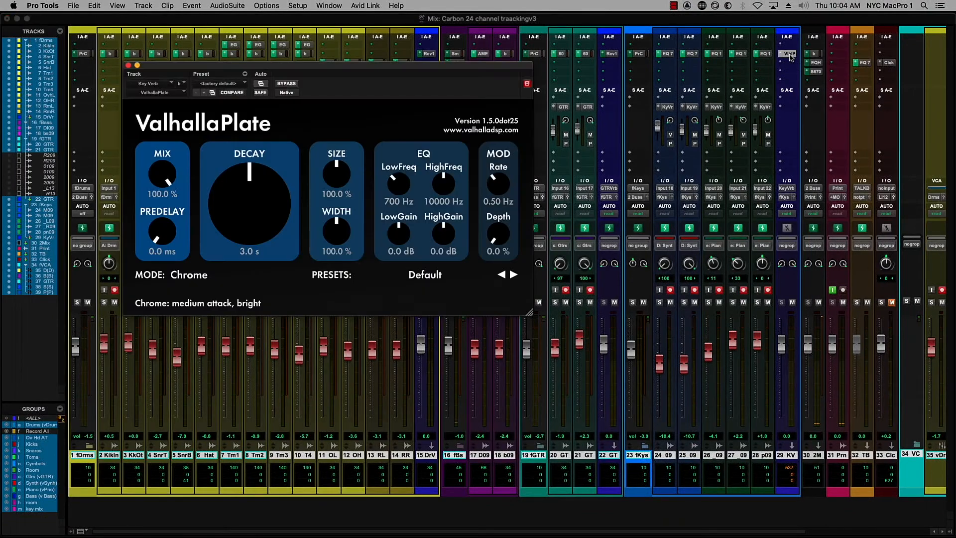
pyautogui.moveTo(738, 231)
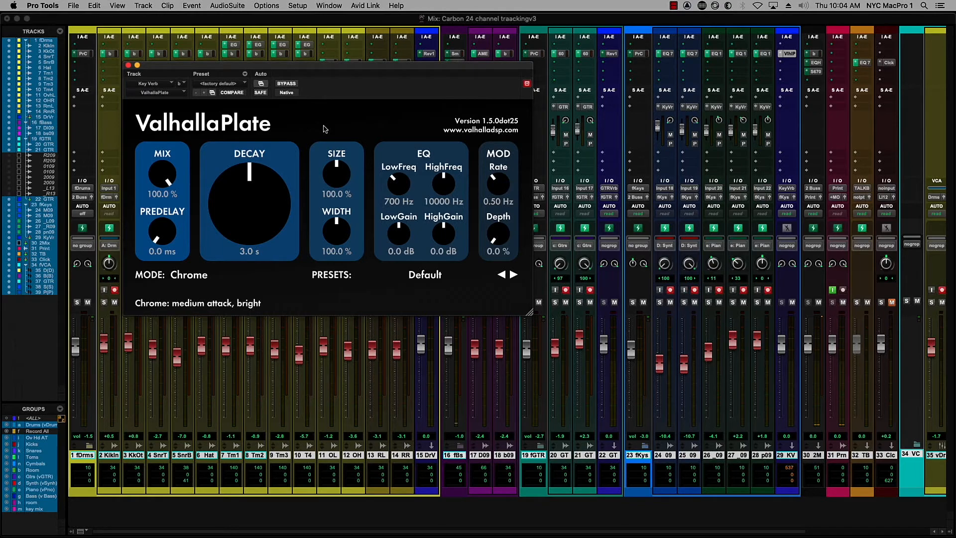
pyautogui.moveTo(712, 241)
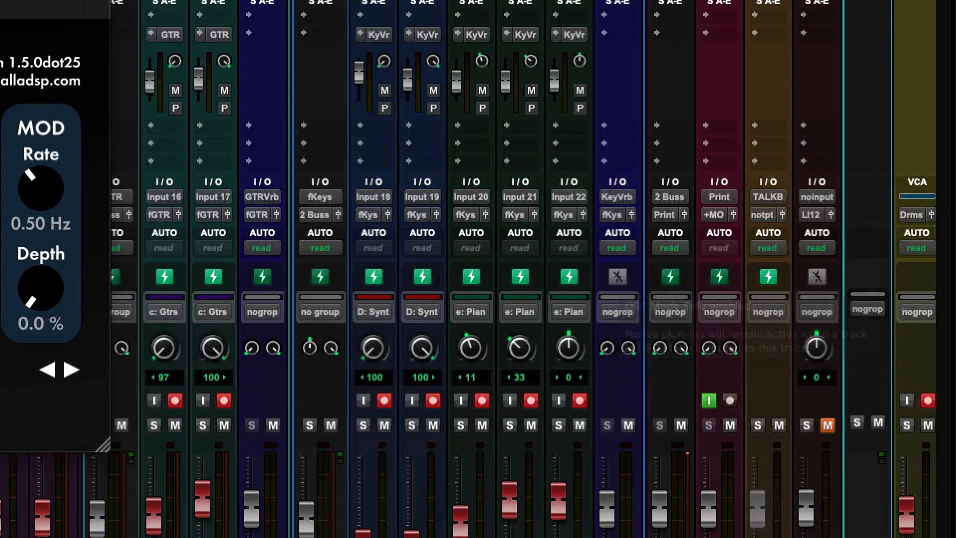
pyautogui.moveTo(449, 341)
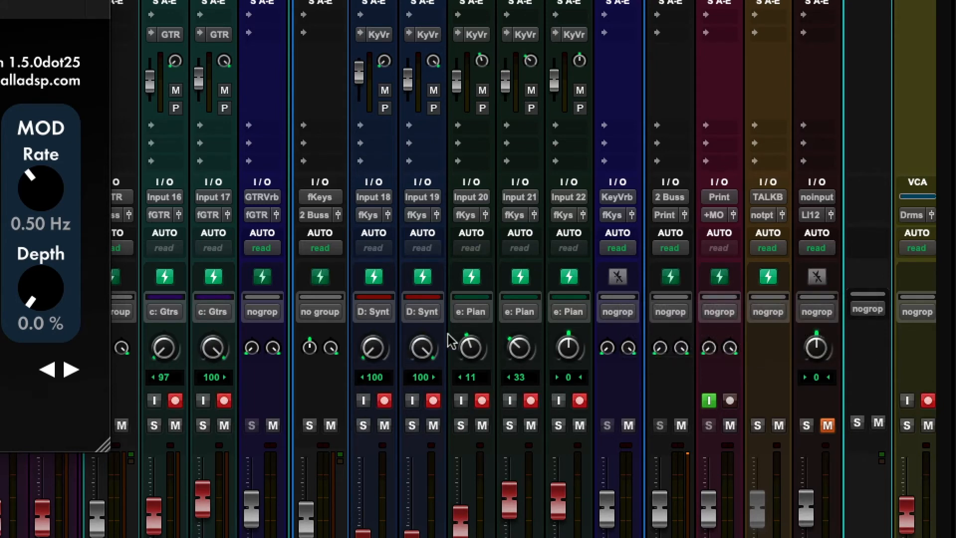
pyautogui.moveTo(636, 380)
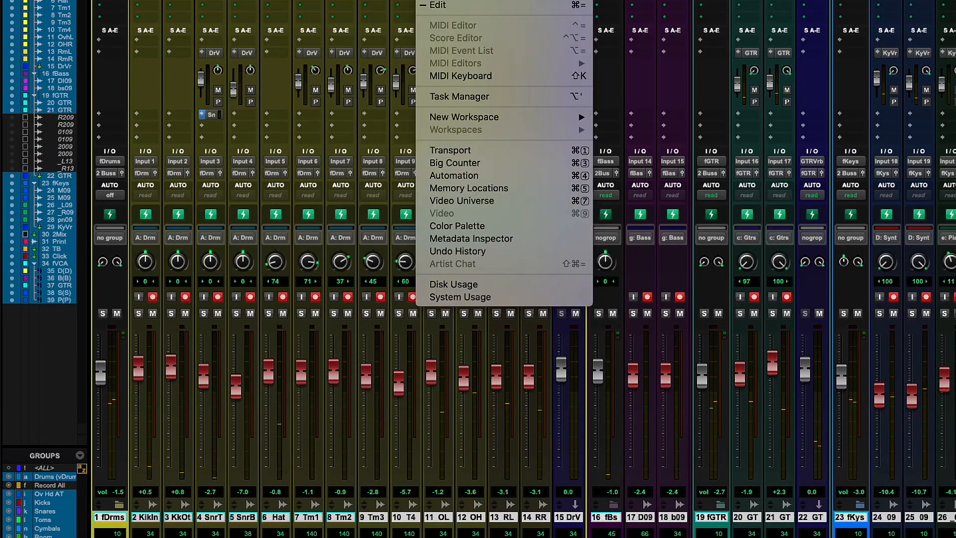
# Open the System Usage window to view CPU, disk cache, voices and DSP load.
pyautogui.click(461, 296)
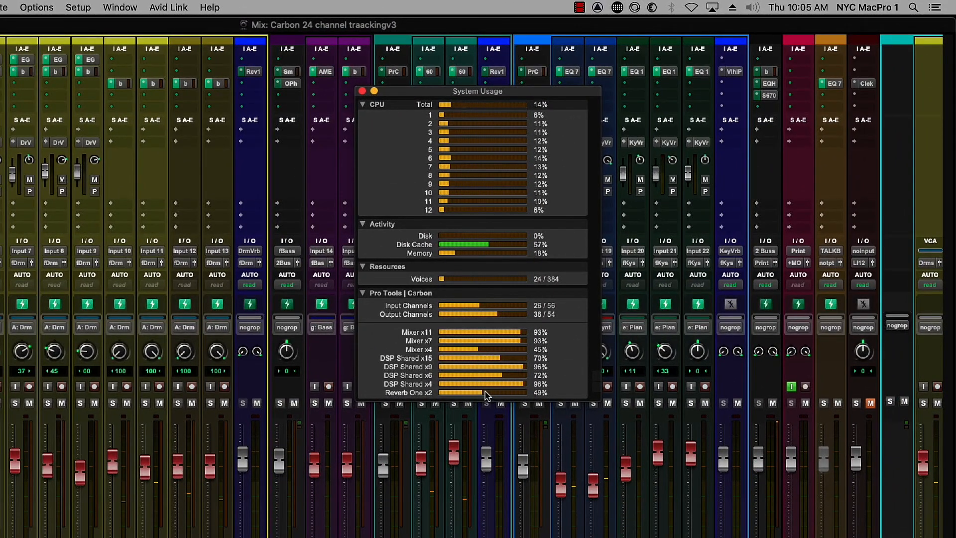
pyautogui.moveTo(414, 341)
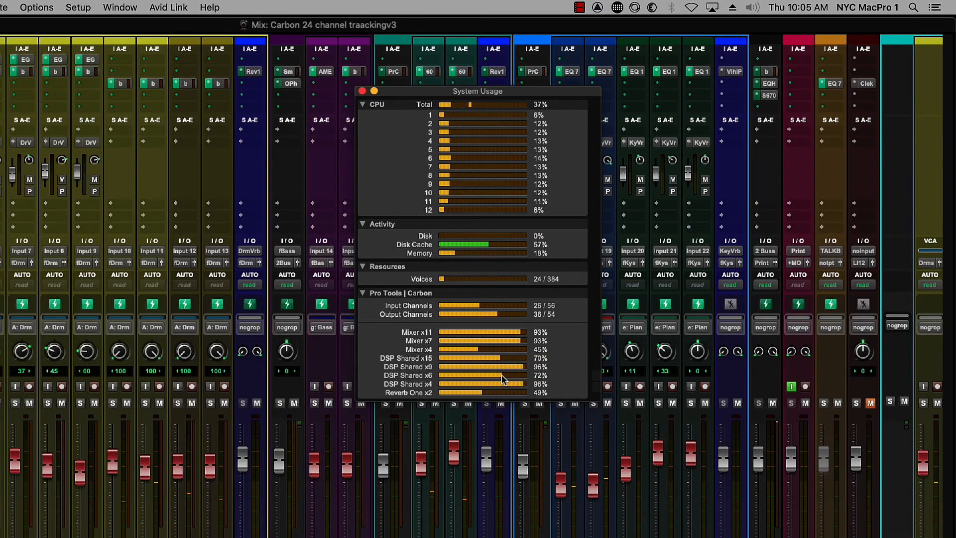
pyautogui.moveTo(503, 379)
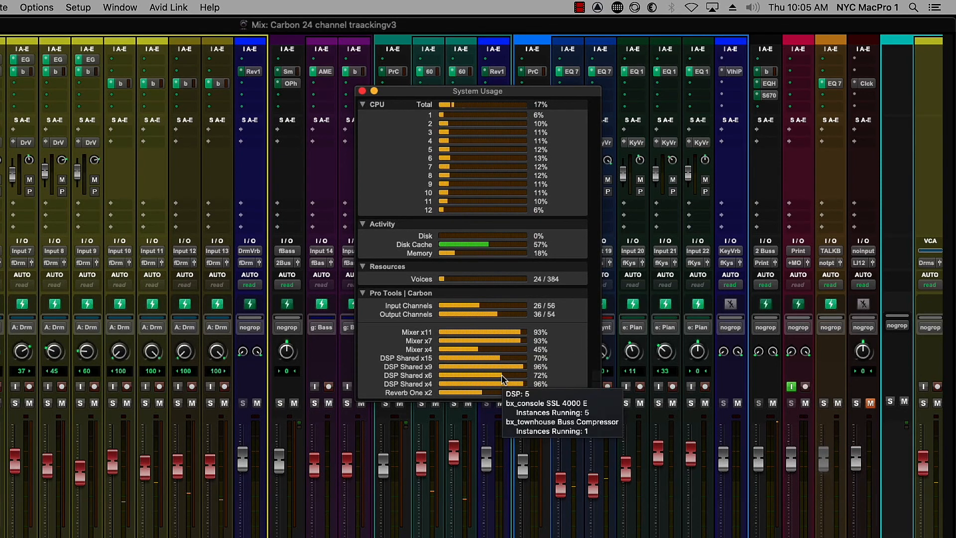